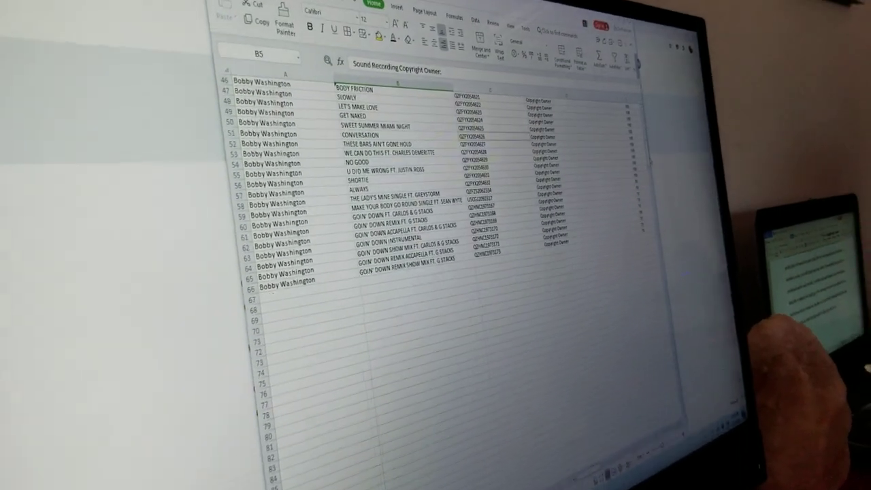
{"action": "scroll", "scroll_direction": "up", "scroll_amount": 3}
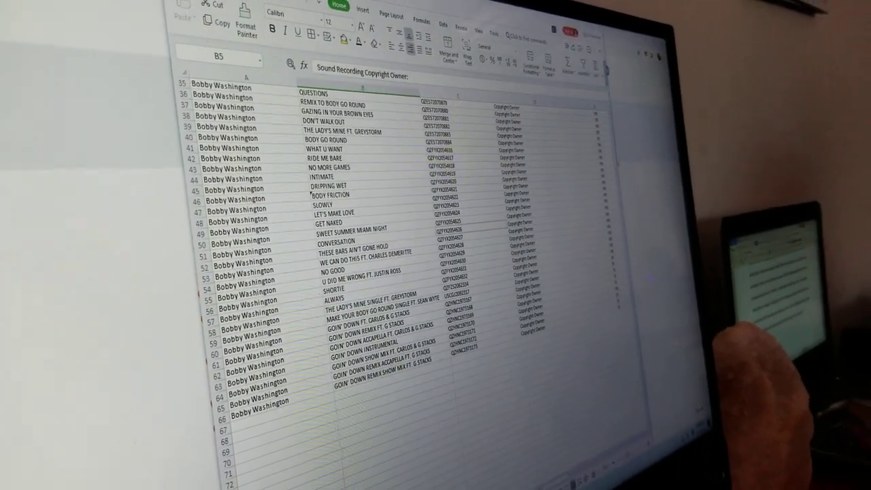
{"action": "scroll", "scroll_direction": "down", "scroll_amount": 3}
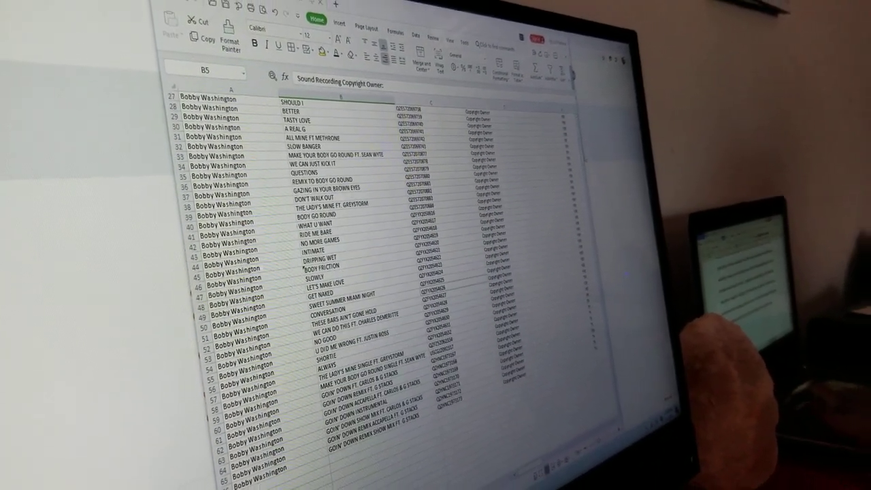
{"action": "scroll", "scroll_direction": "up", "scroll_amount": 3}
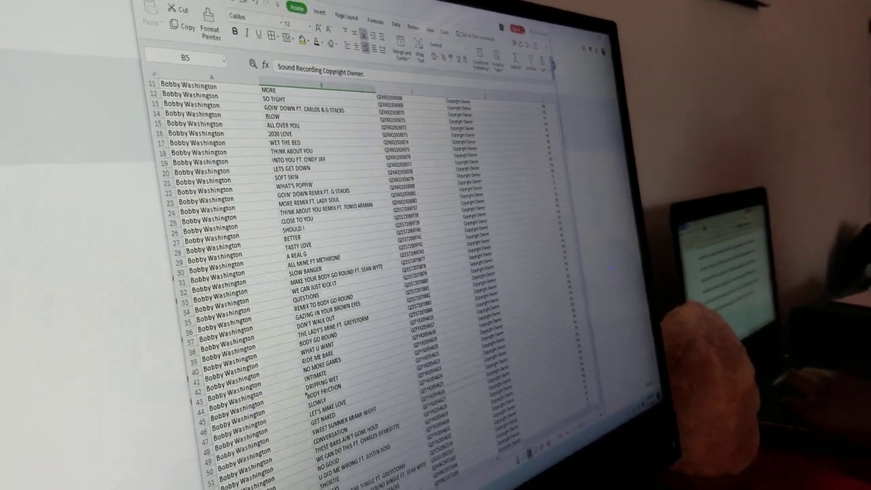